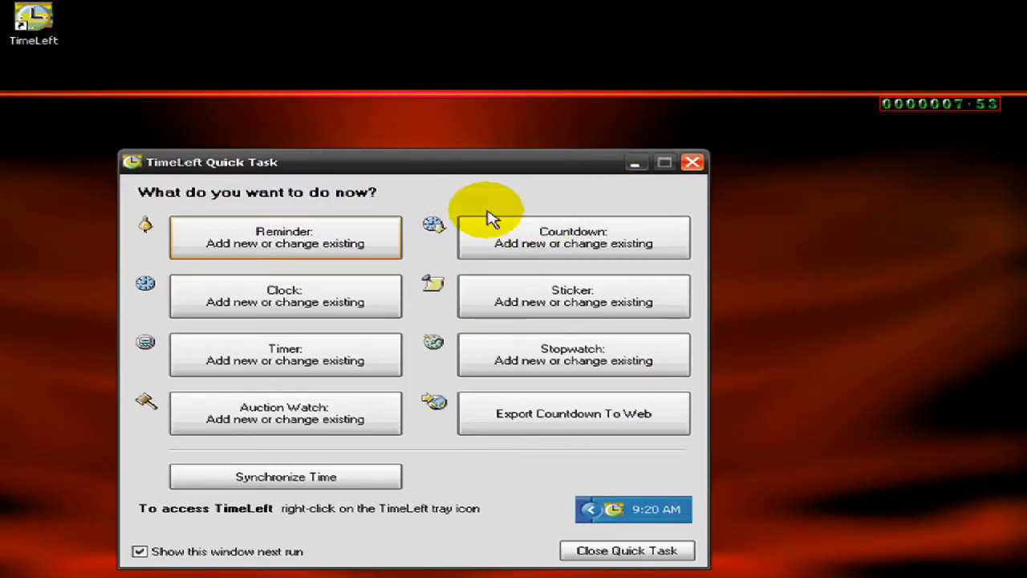
mouse_move(502, 449)
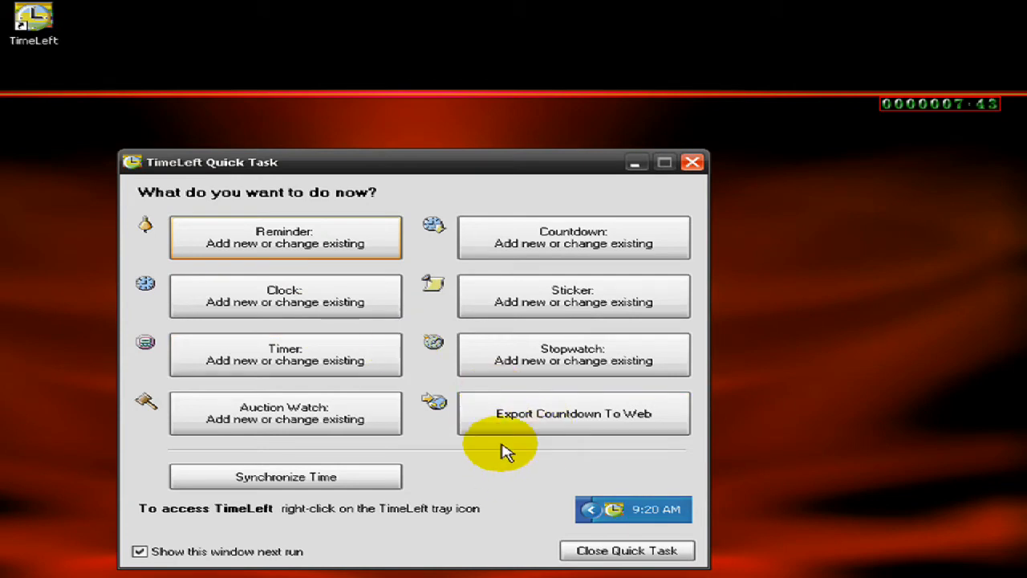
Add Countdown, Clock and Timer desktop widgets and open the reminder's countdown settings.
left_click(285, 413)
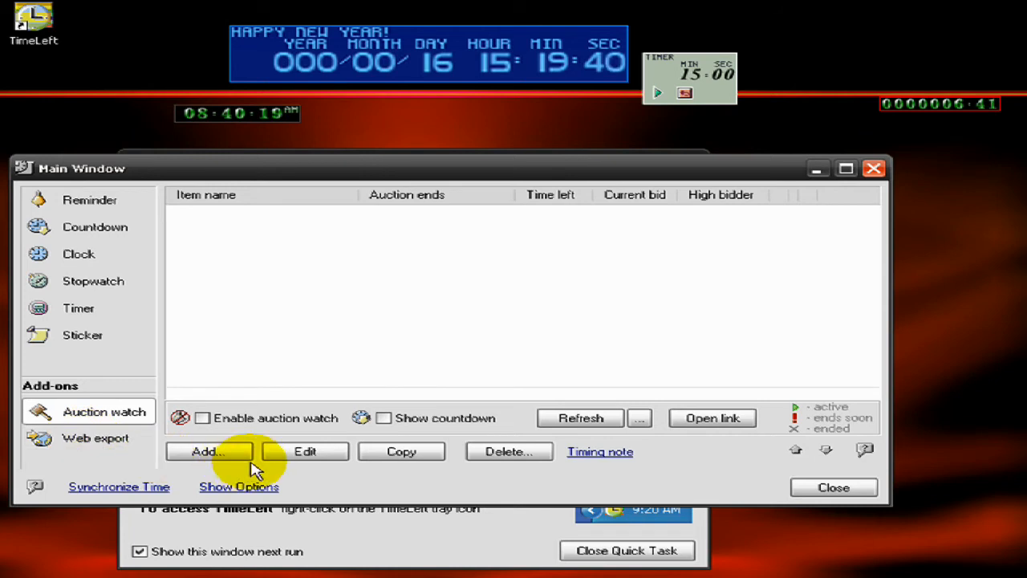
mouse_move(349, 329)
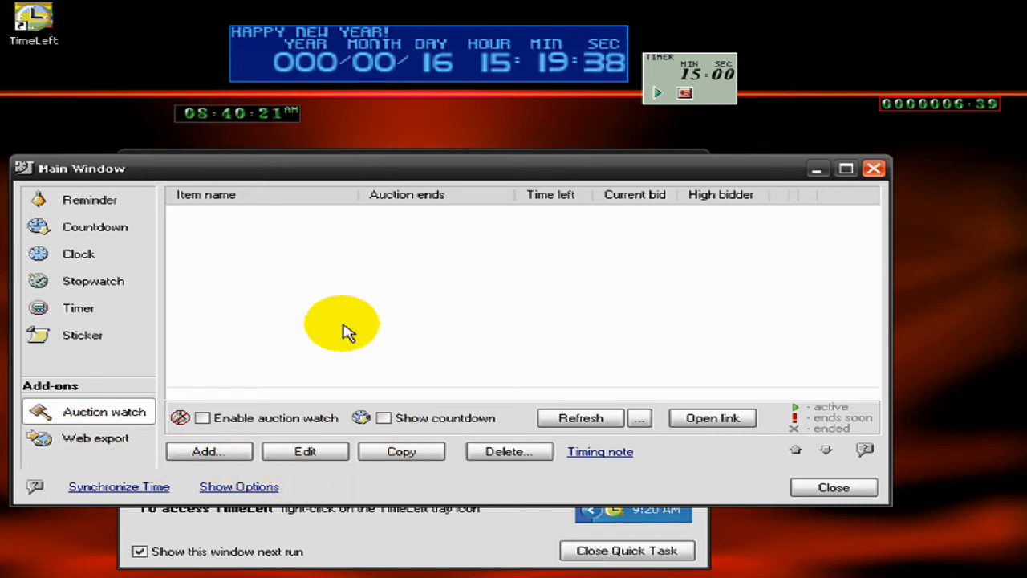
left_click(833, 487)
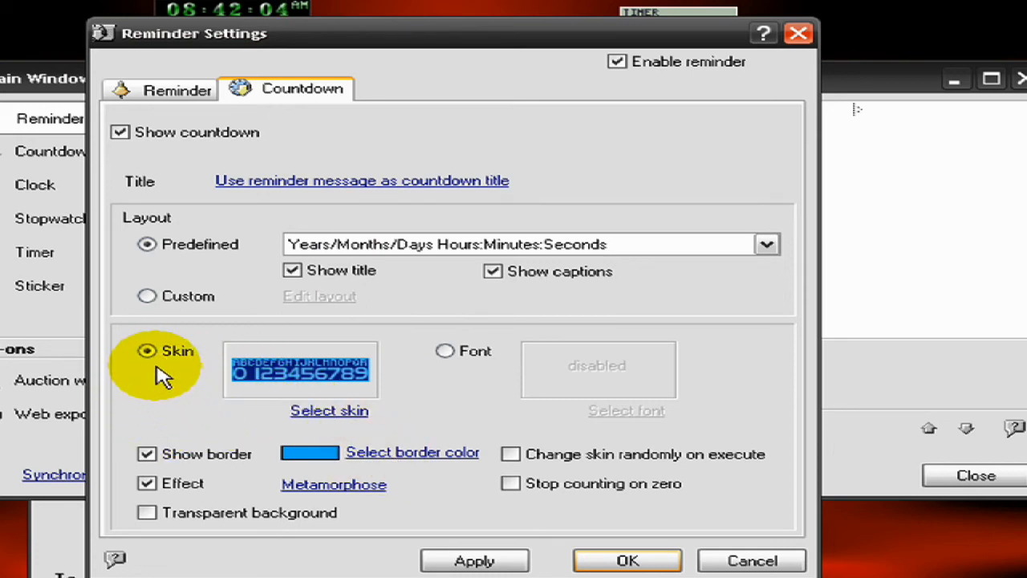
Apply the Target skin to the reminder's countdown digits.
left_click(329, 410)
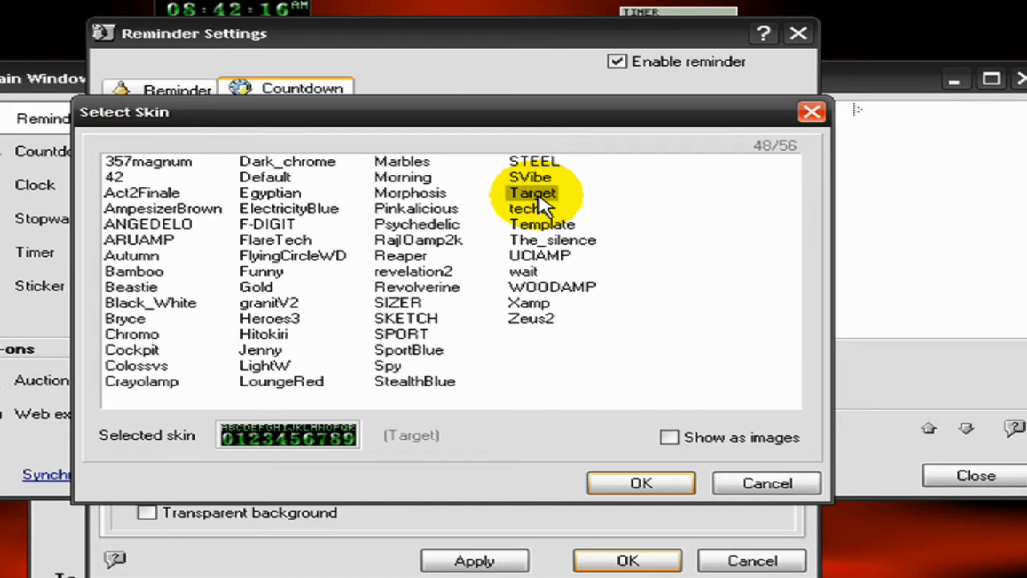
left_click(641, 482)
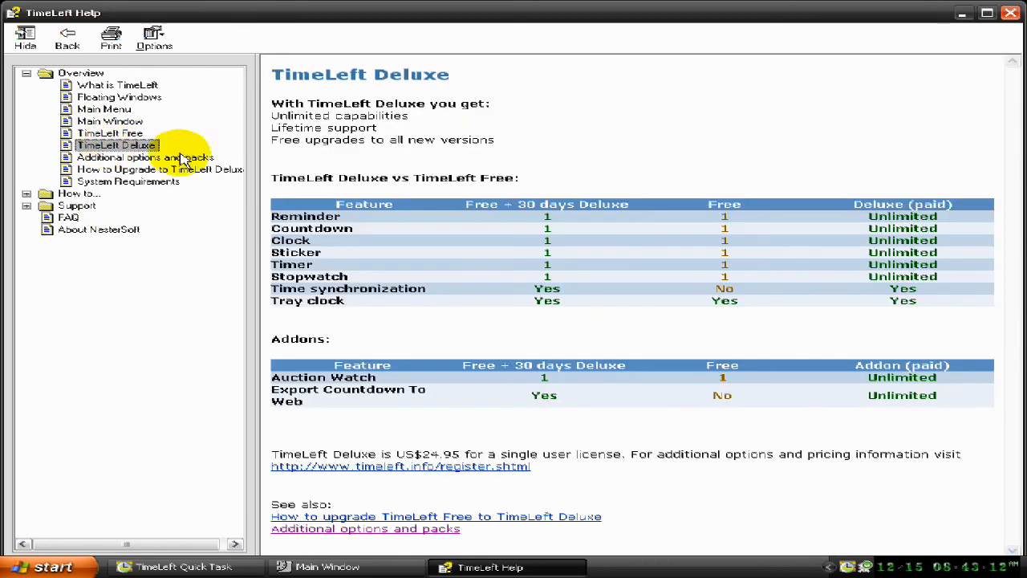
Show the 'What is TimeLeft' page under Overview in TimeLeft Help.
left_click(117, 84)
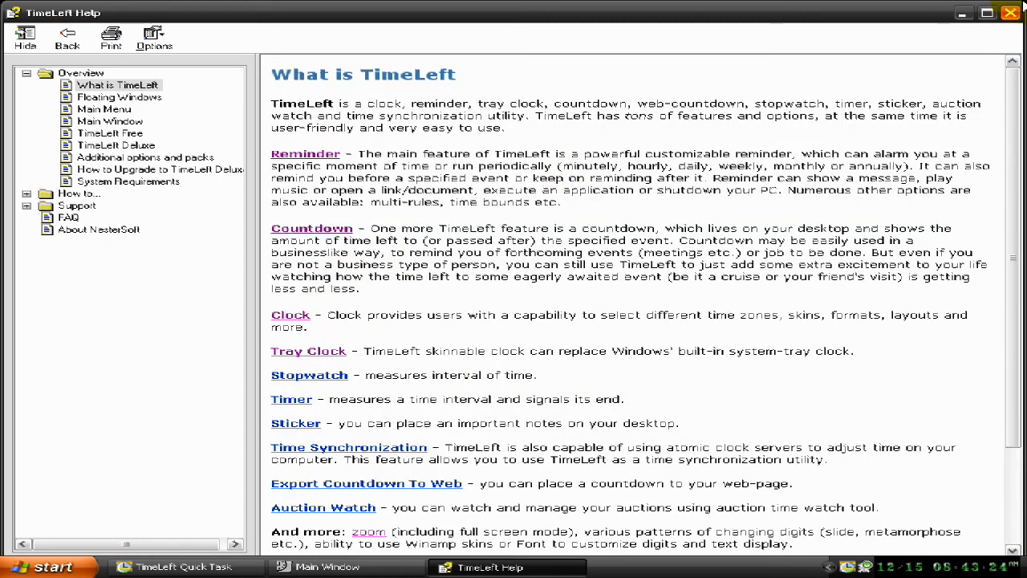